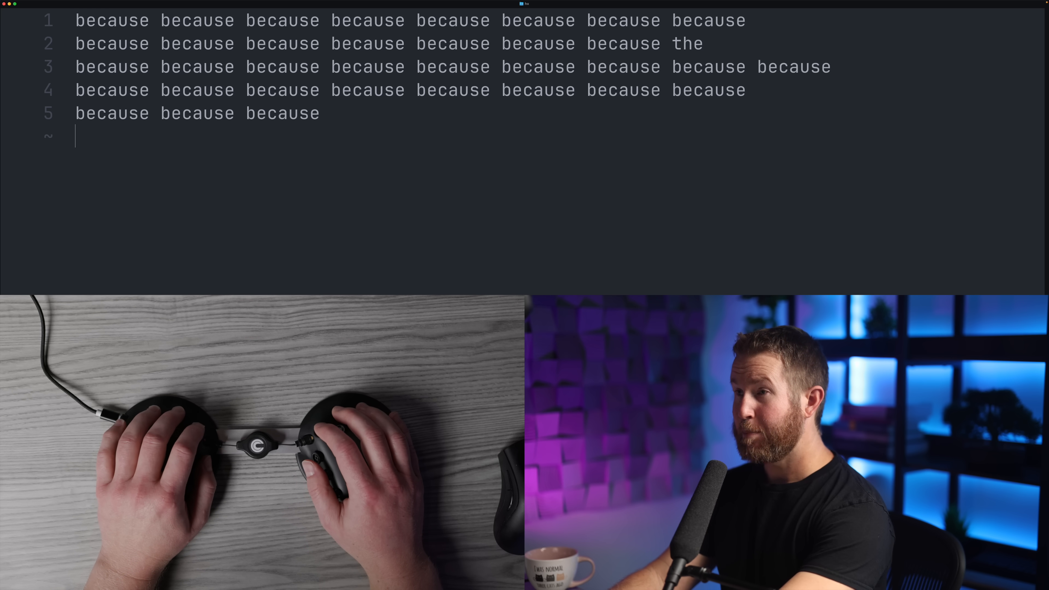
Chord the word because repeatedly across several lines, with a few stray c/b letters
text(because because because)
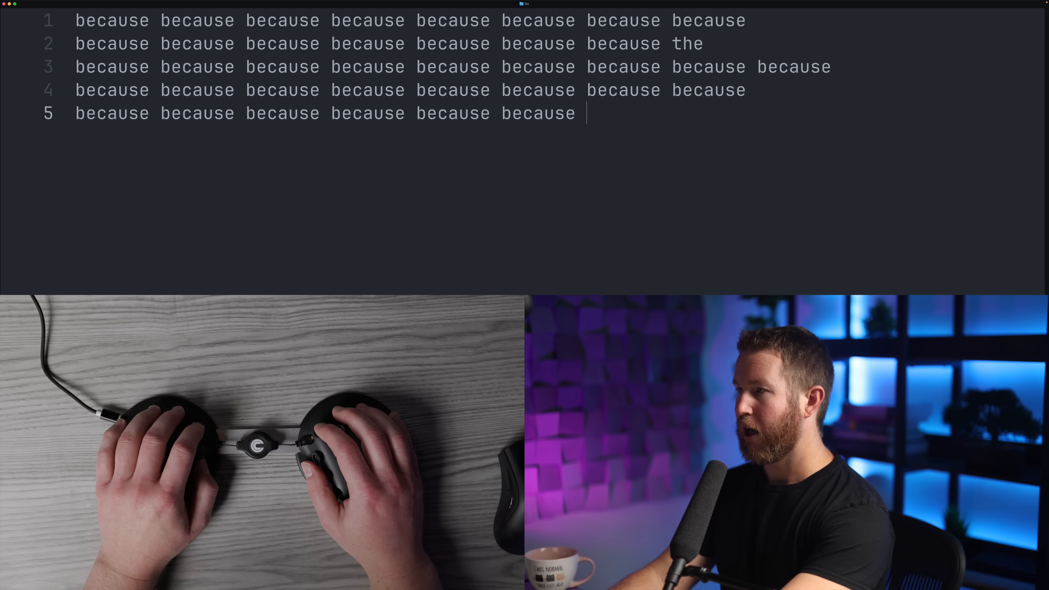
text(because)
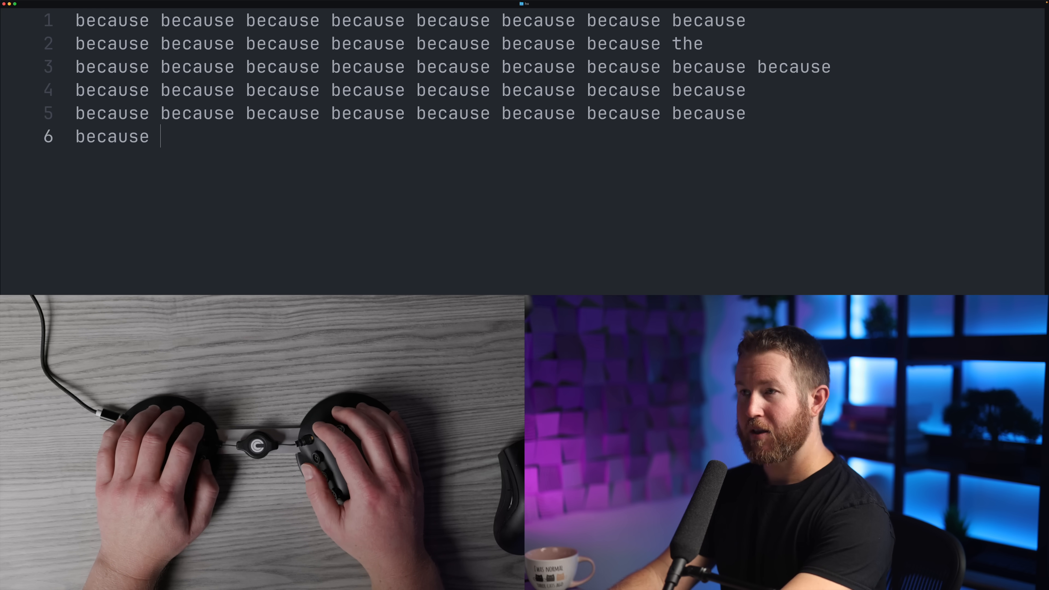
text(because because because because because cb)
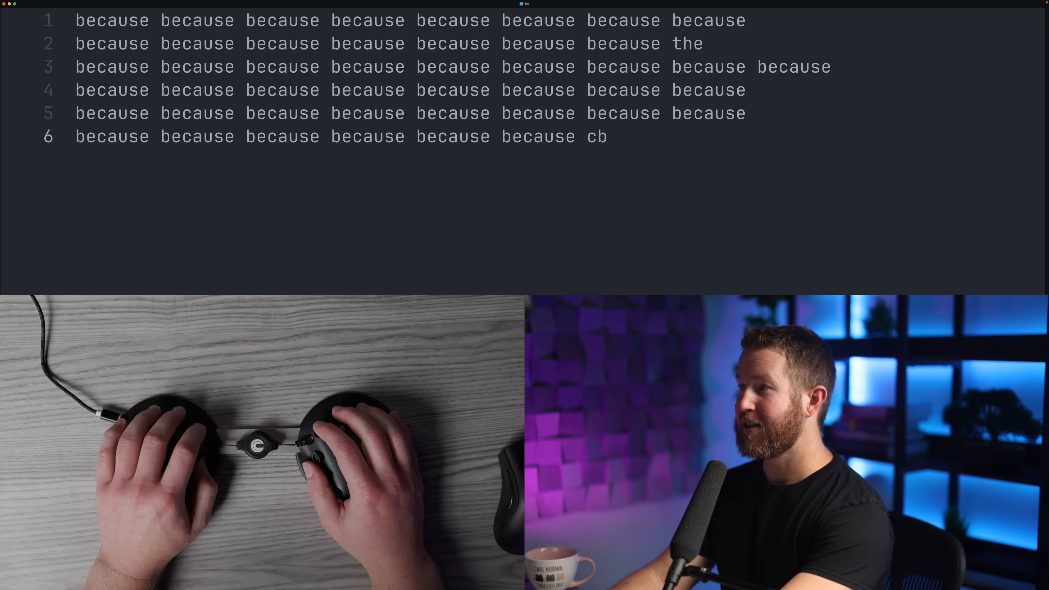
text(c)
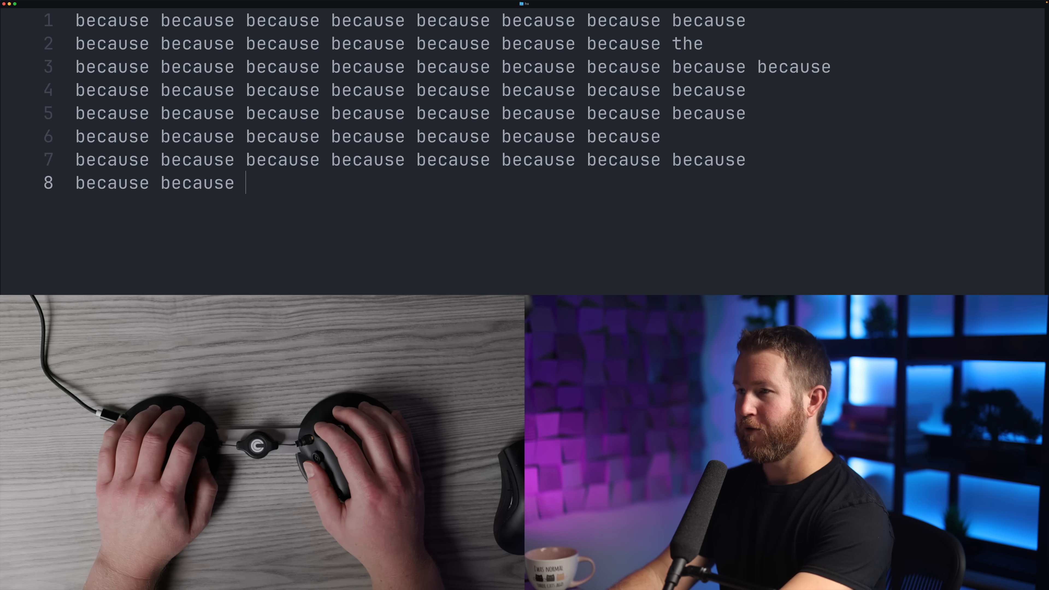
text(because because because because because because)
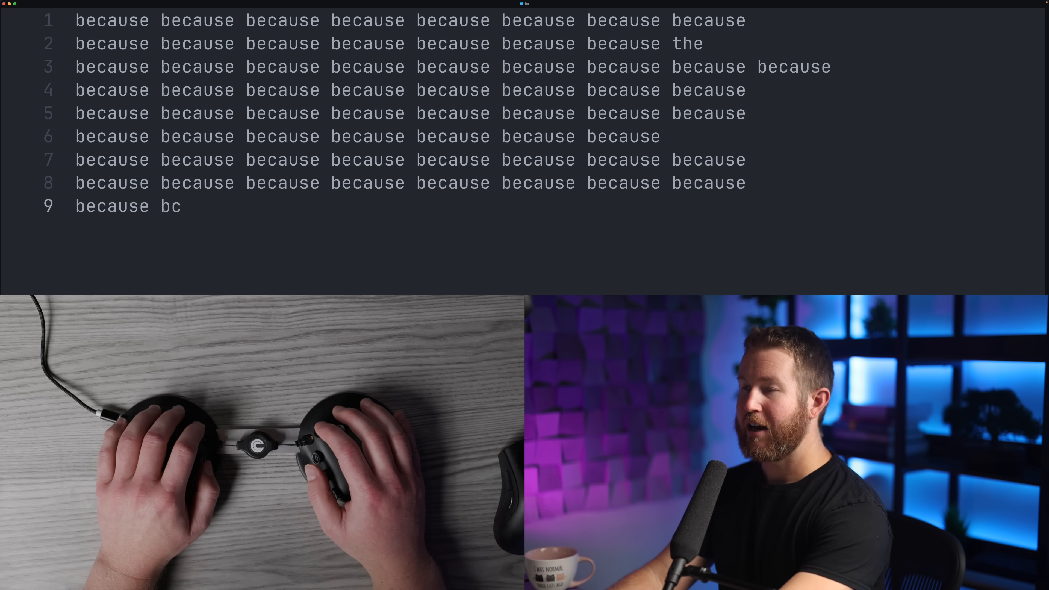
text(cbbcbcbbc)
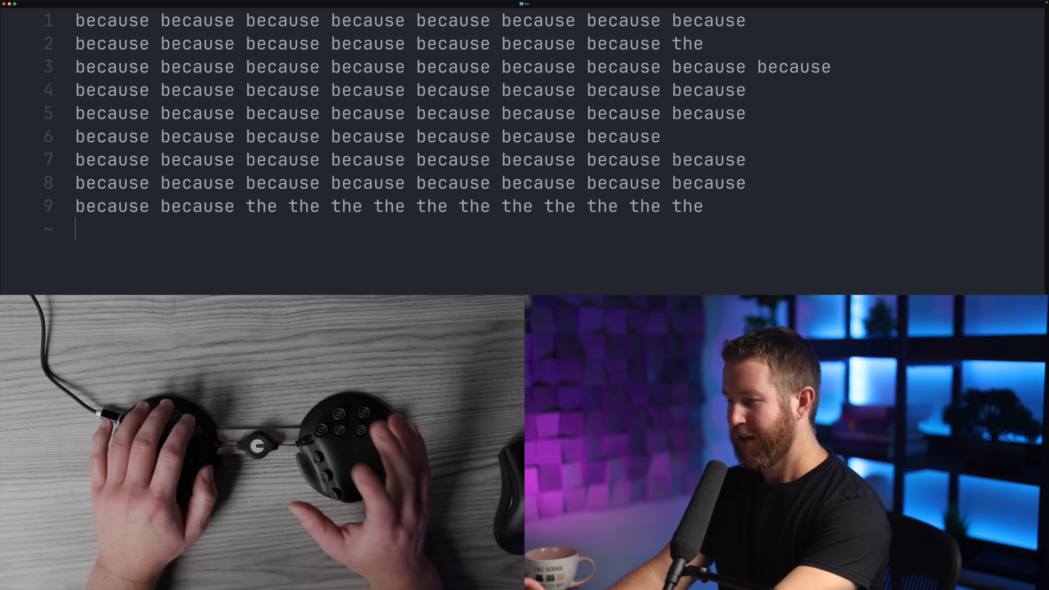
Add more lines of because, then trailing runs of repeated t and a letters
text(because because)
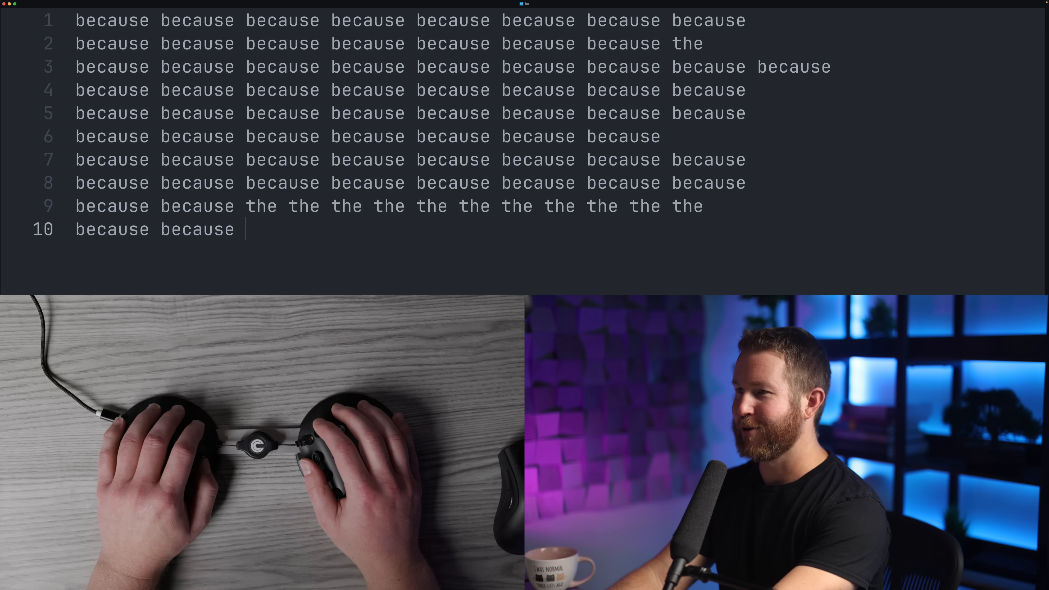
text(because because because because because)
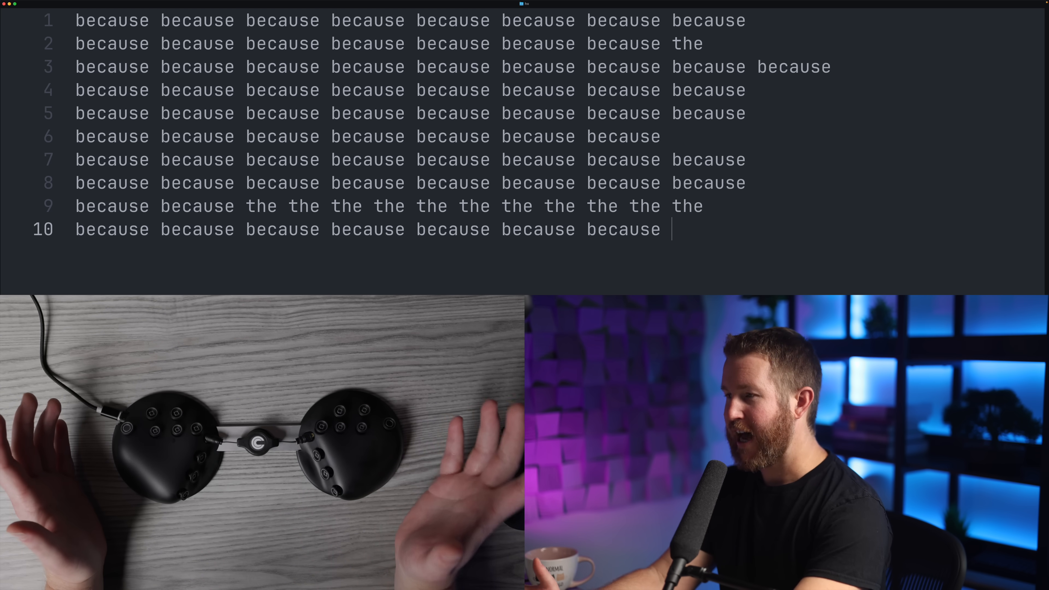
text(tt)
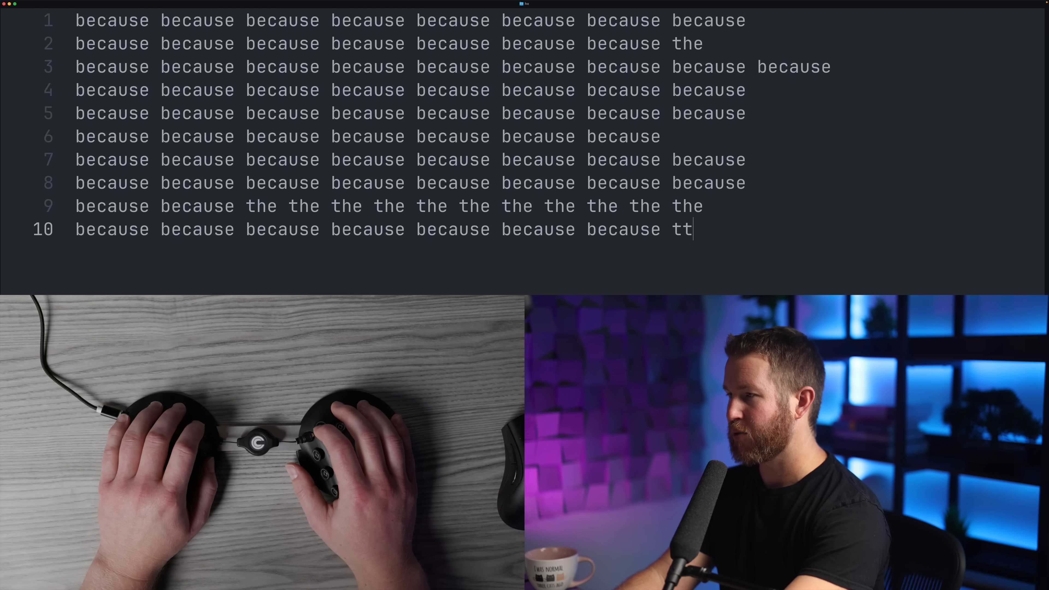
text(aaa)
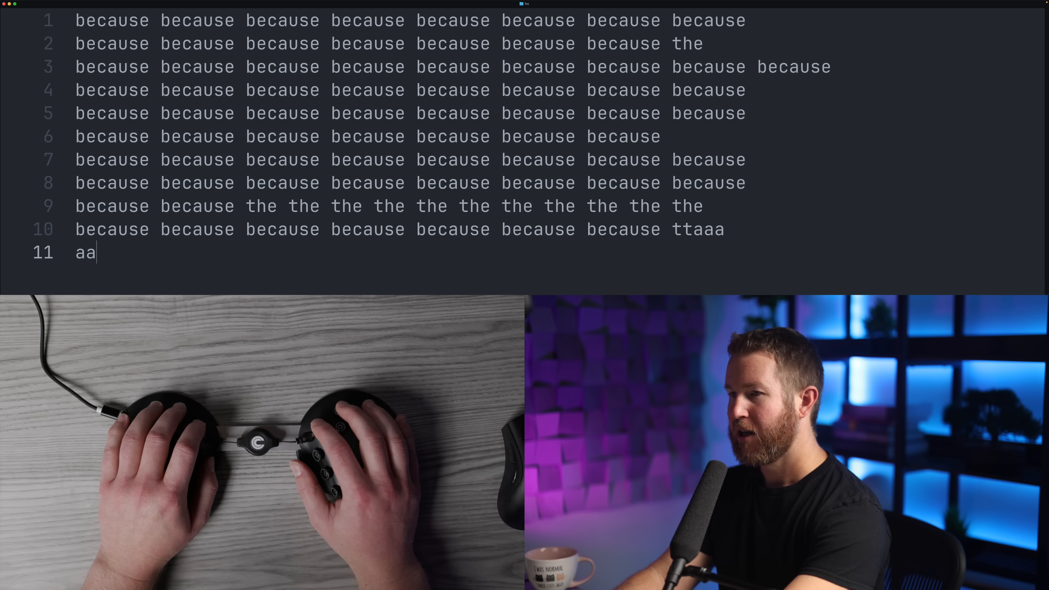
text(aaaa)
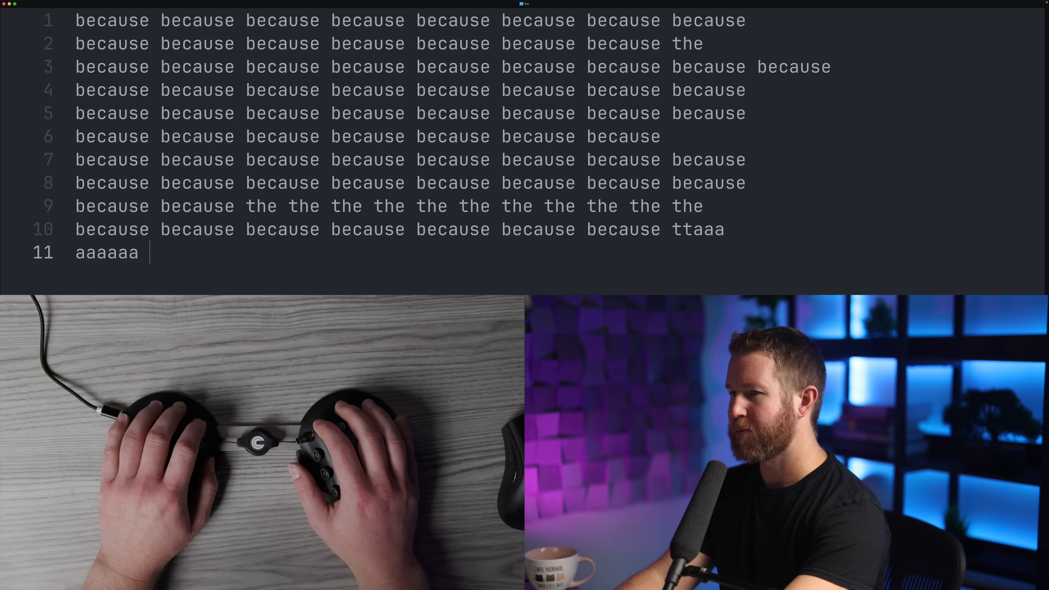
text(tttttaaaaa)
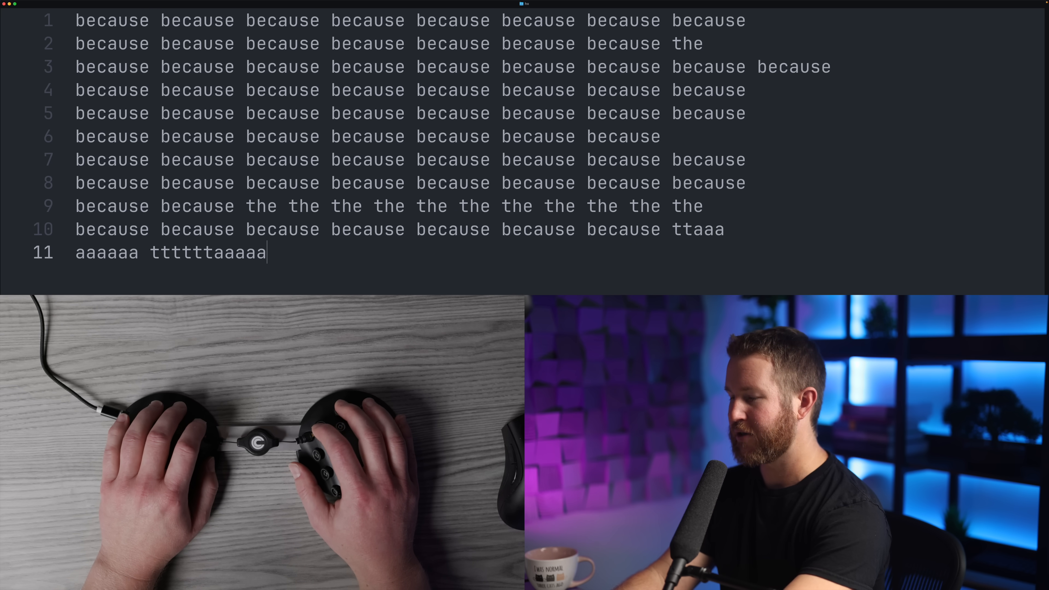
text(aaaa)
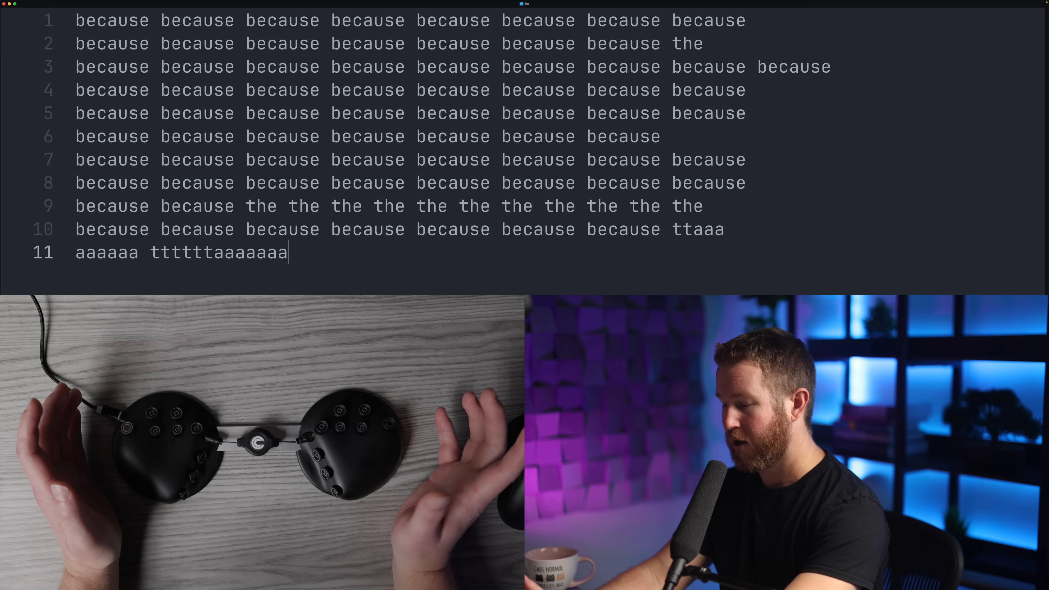
key(backspace)
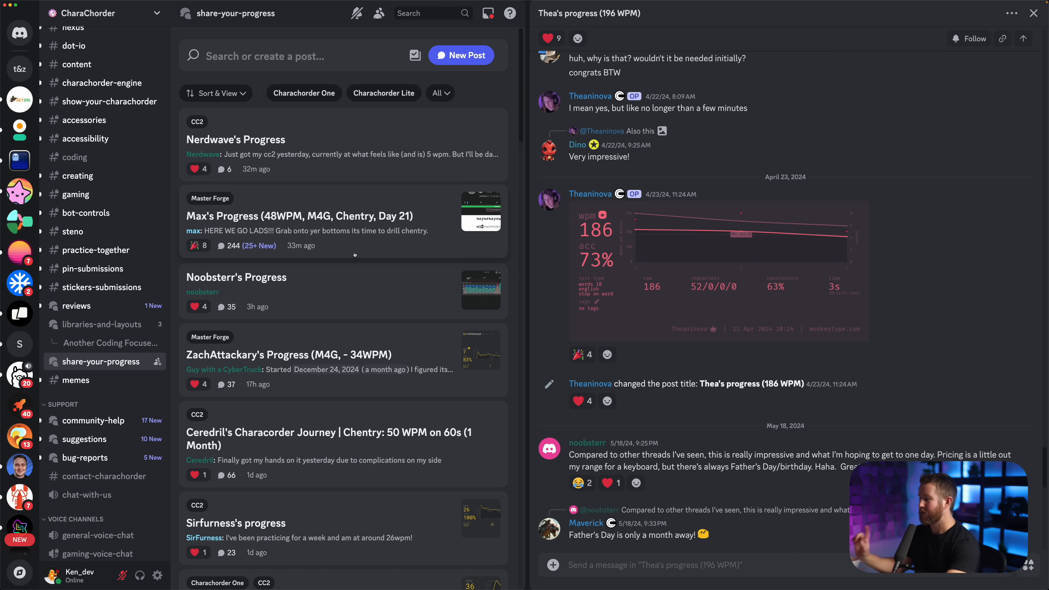
click(590, 194)
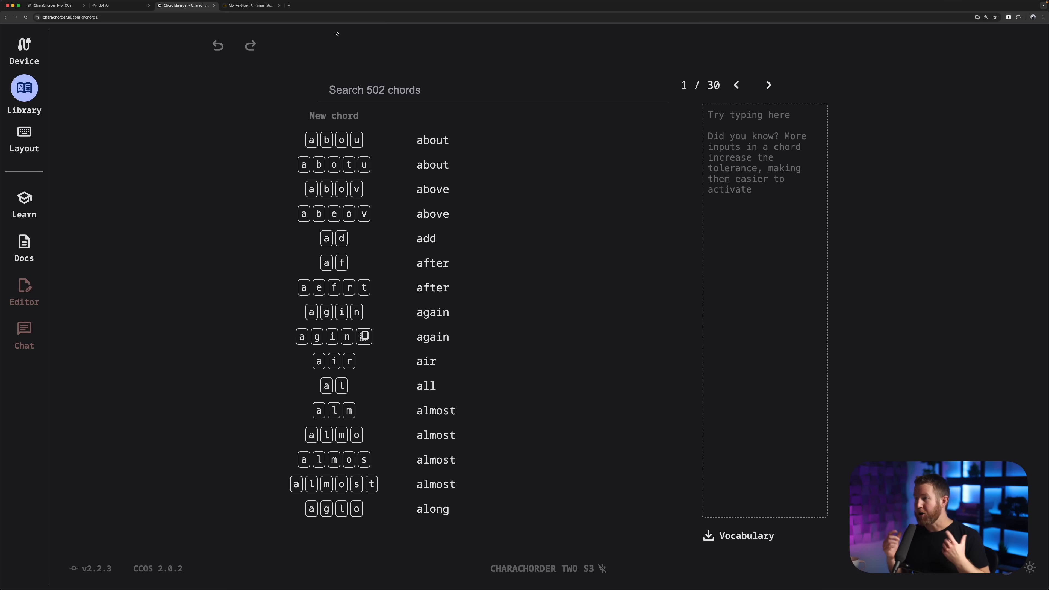
Show the Library list of stored chords and the words they produce
click(24, 137)
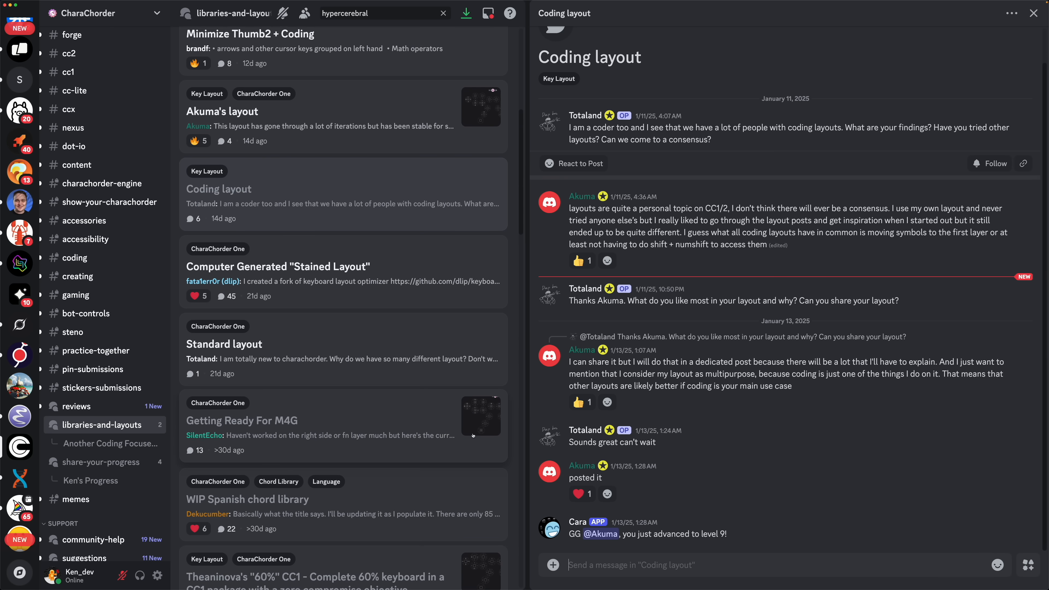
Scroll through the Coding layout thread in #libraries-and-layouts
scroll(down, 3)
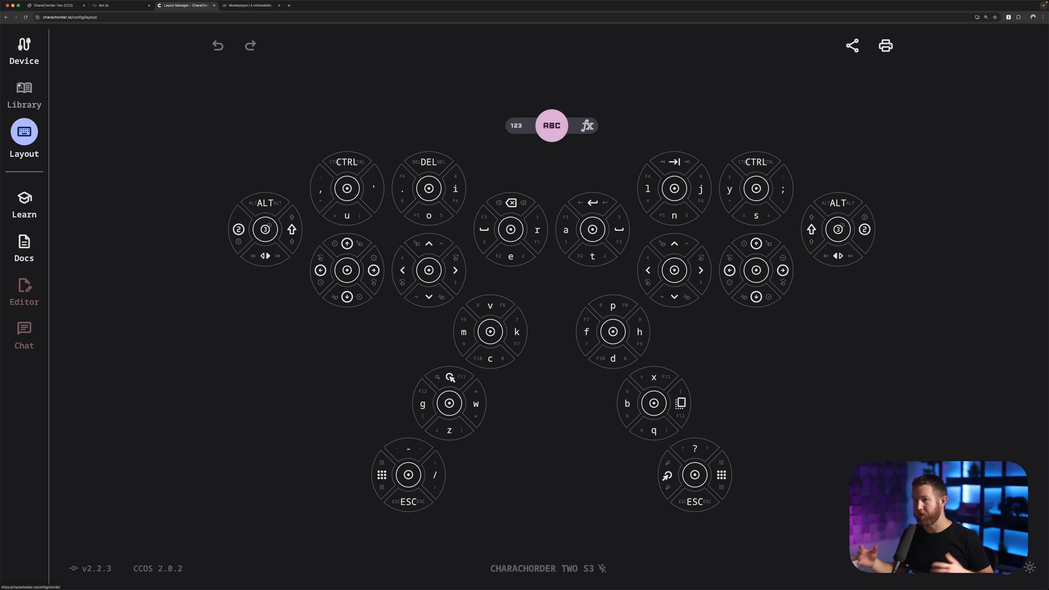
click(24, 93)
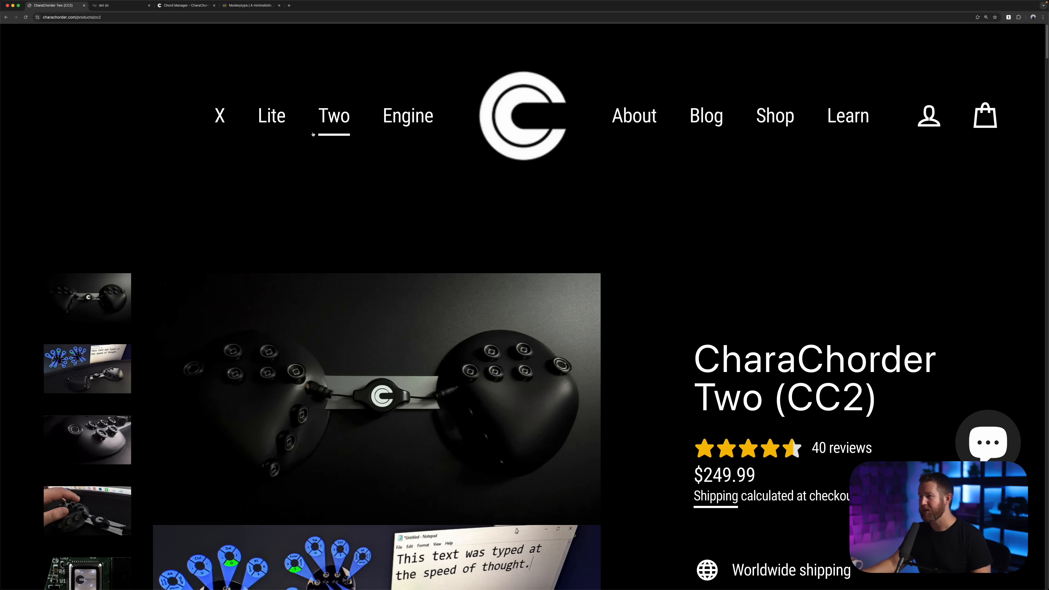
Navigate from charachorder.com to forgekeyboard.com and view the directional switch comparison
click(271, 116)
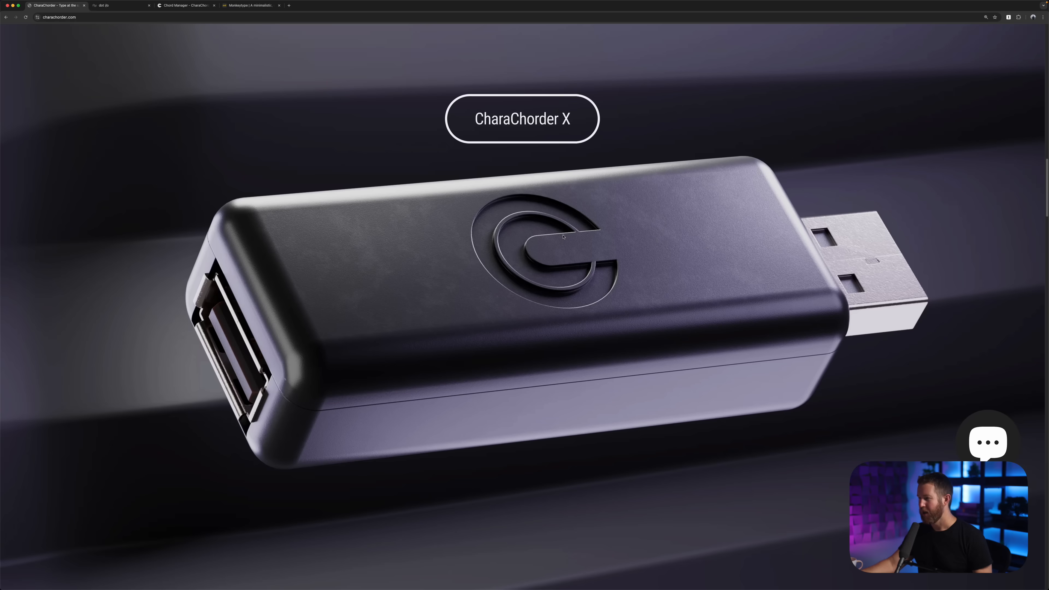
scroll(down, 3)
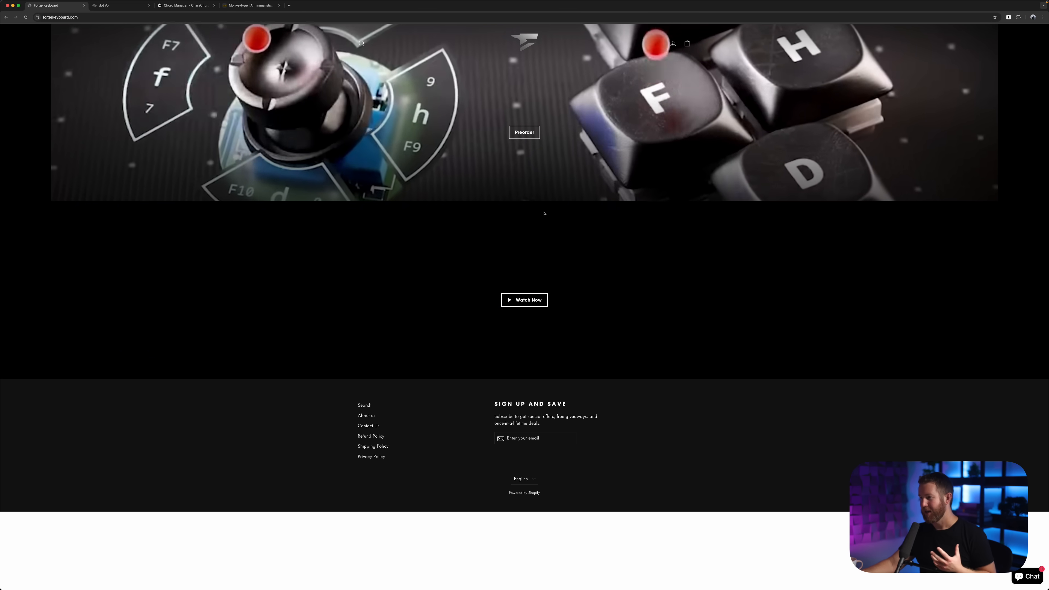
Open the Master Forge product page with its $499.98 preorder price, then leave the browser
click(525, 132)
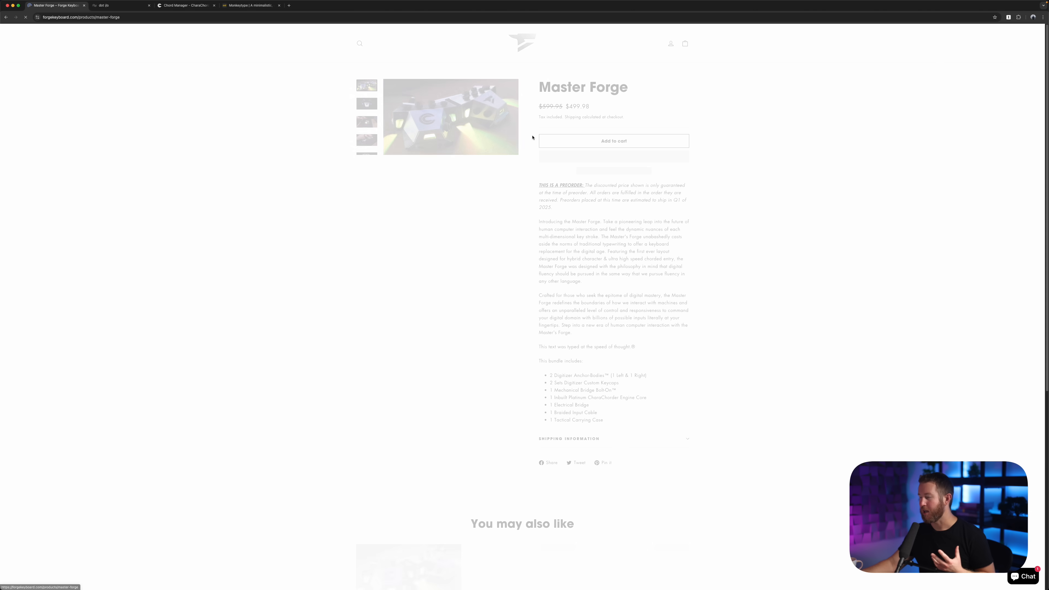
click(450, 116)
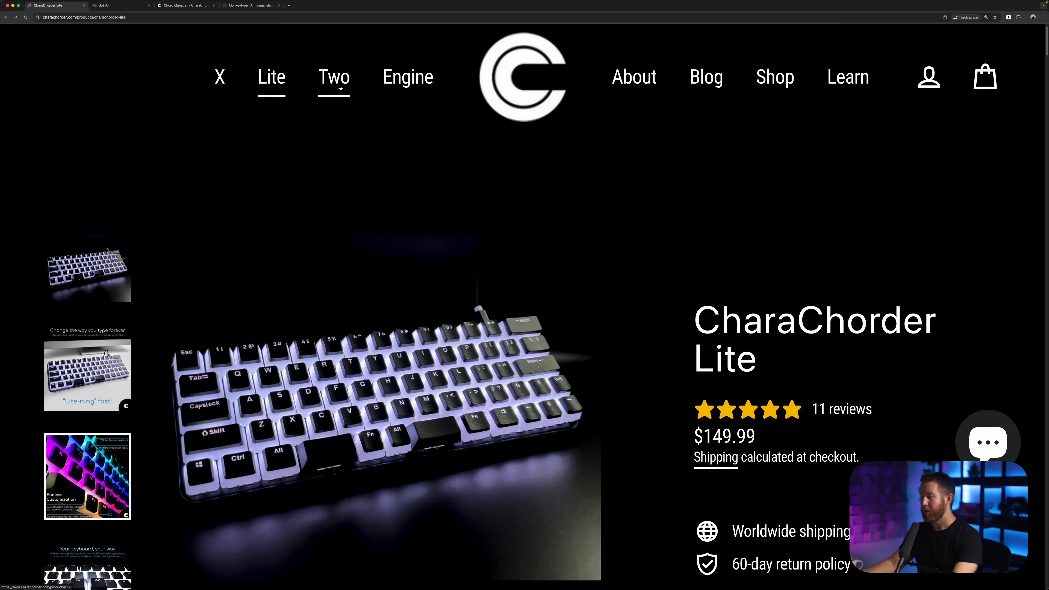
click(334, 77)
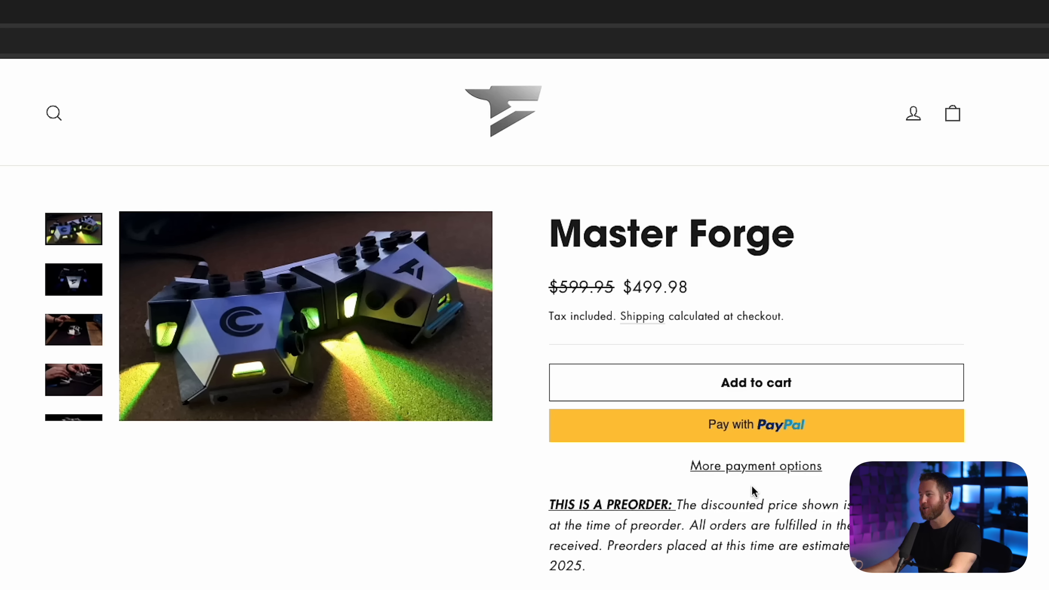
mouse_move(632, 292)
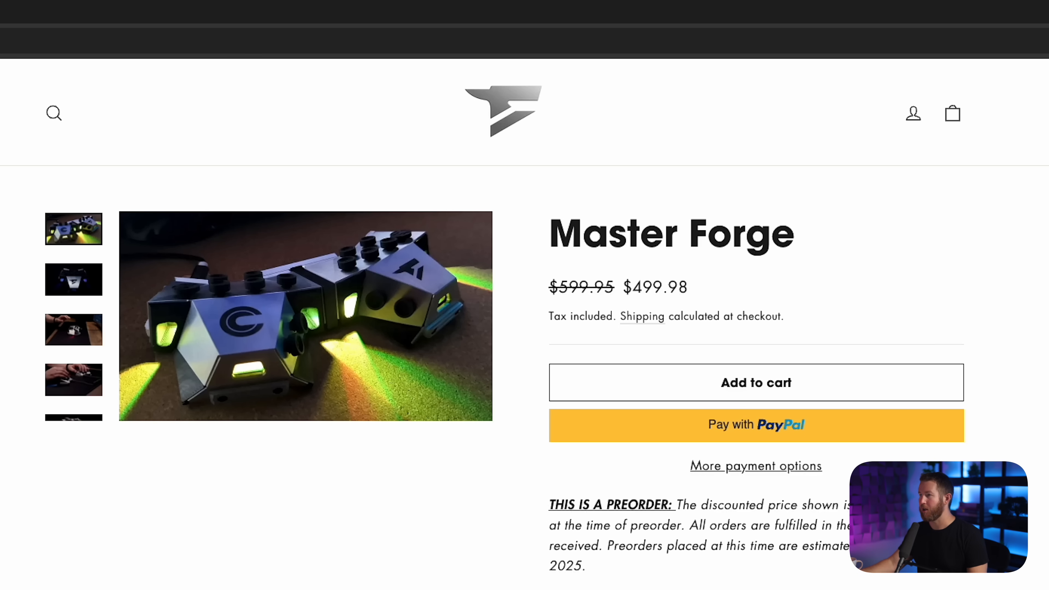
click(121, 5)
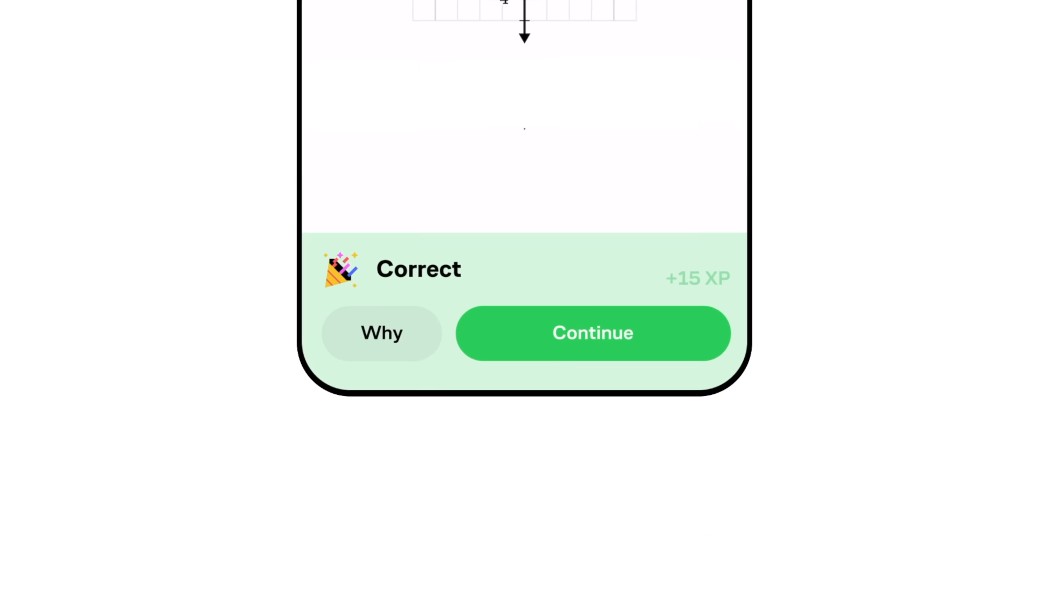
click(591, 334)
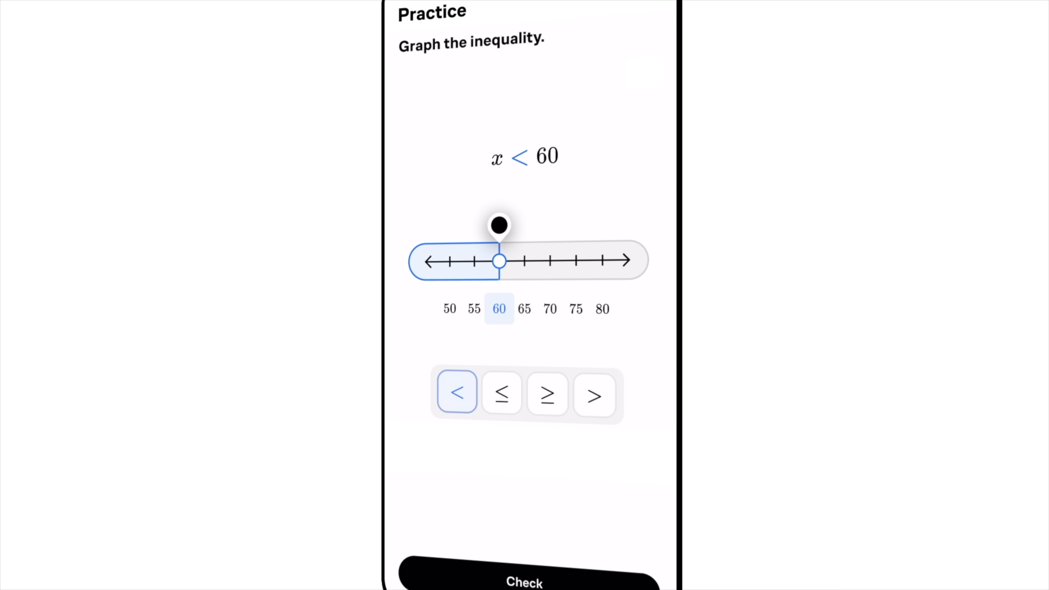
click(524, 581)
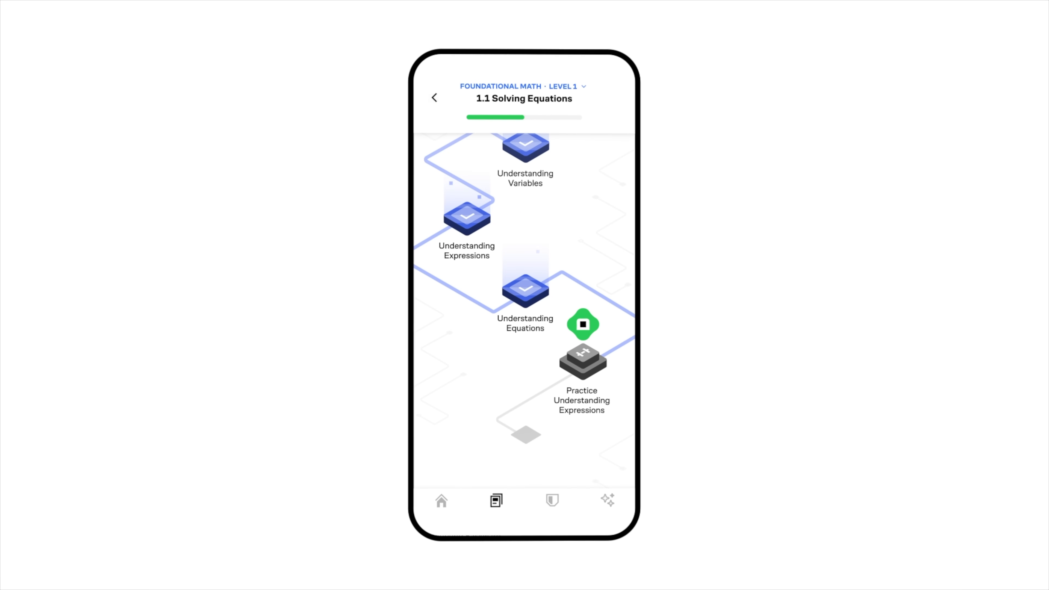
click(583, 325)
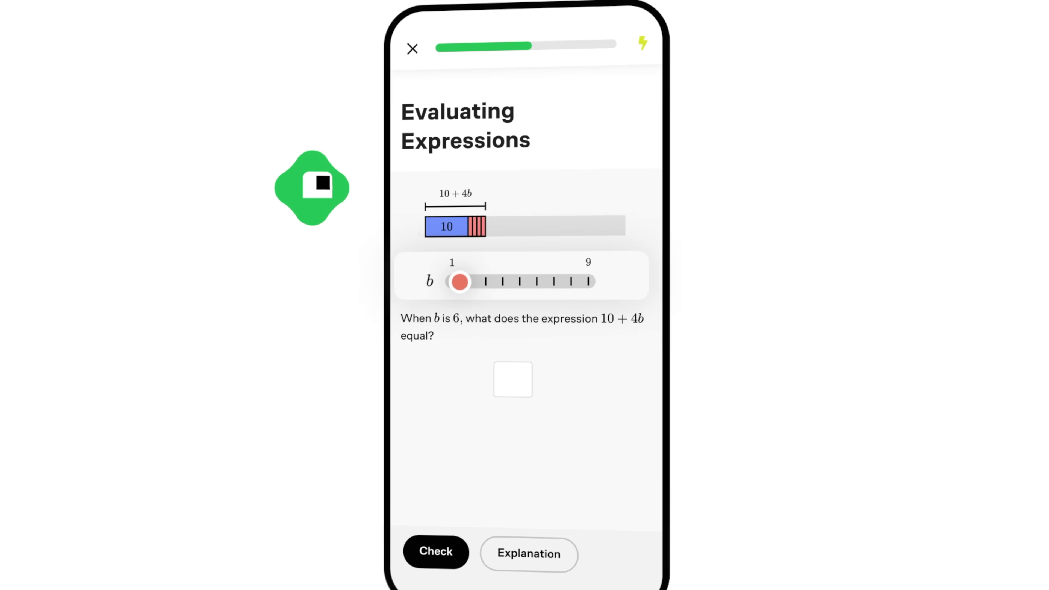
click(512, 380)
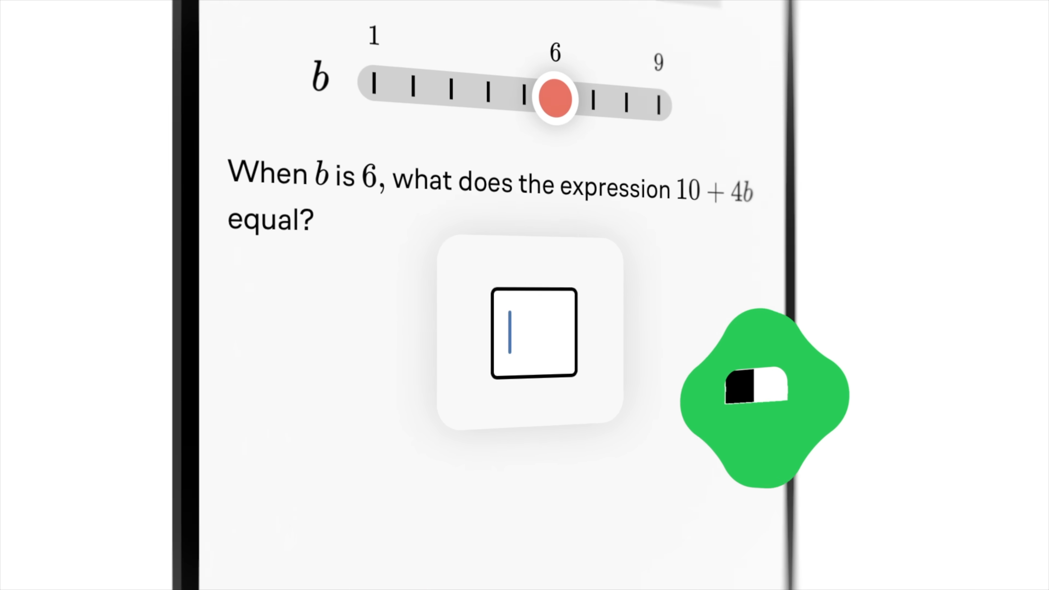